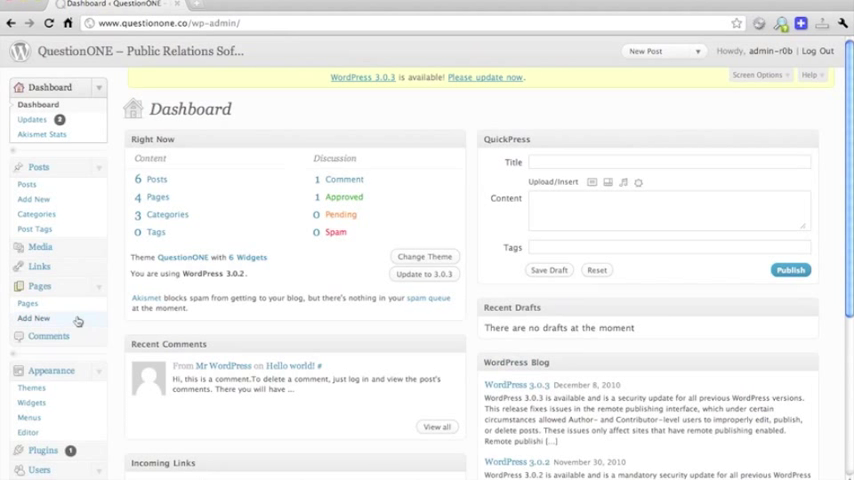
Step: Open the Home page for editing from the Pages list
{"action": "left_click", "coordinate": [40, 286]}
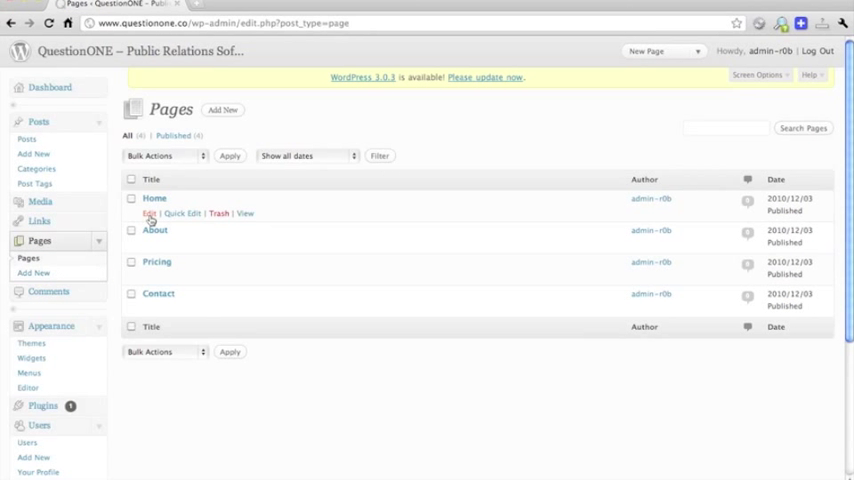
{"action": "left_click", "coordinate": [148, 212]}
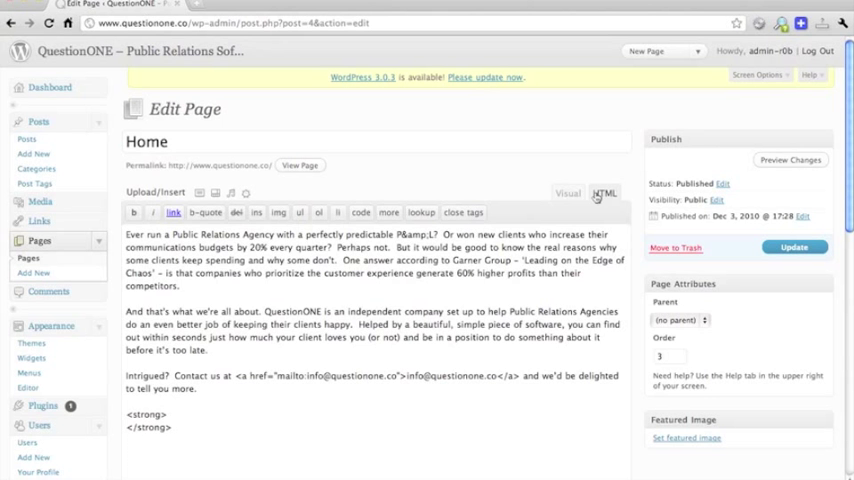
Step: Switch to the Visual editor and reveal the Kitchen Sink second toolbar row
{"action": "left_click", "coordinate": [568, 192]}
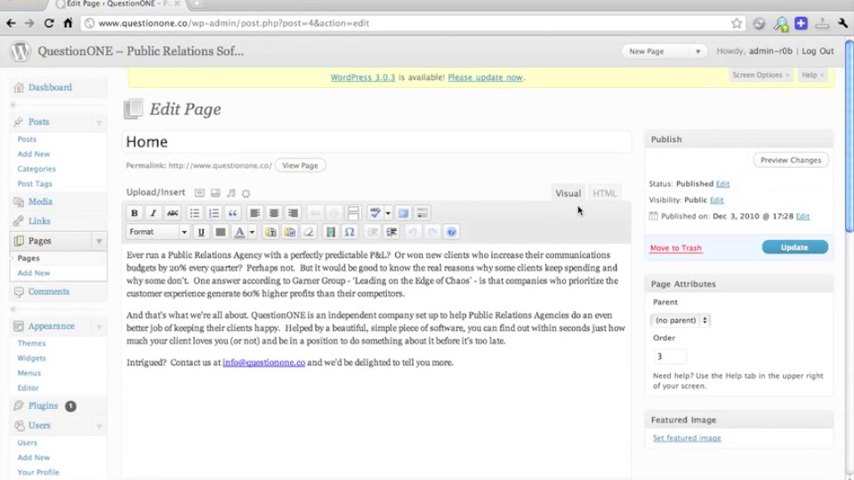
{"action": "mouse_move", "coordinate": [322, 246]}
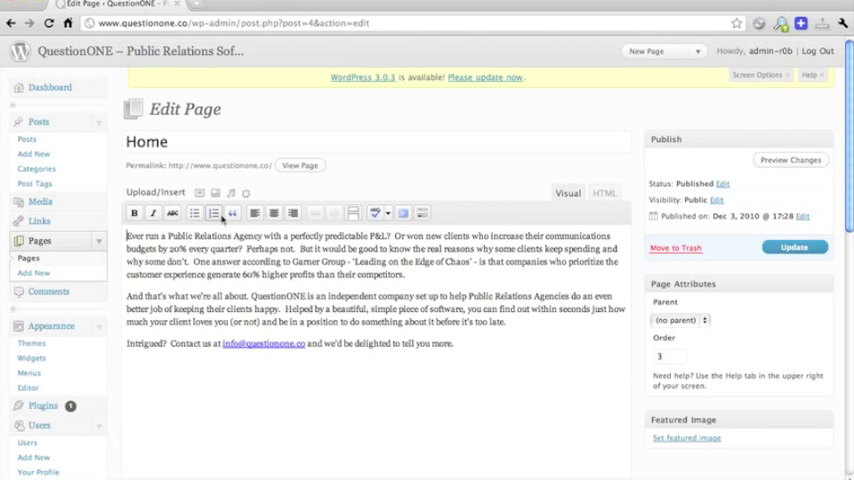
{"action": "mouse_move", "coordinate": [444, 220]}
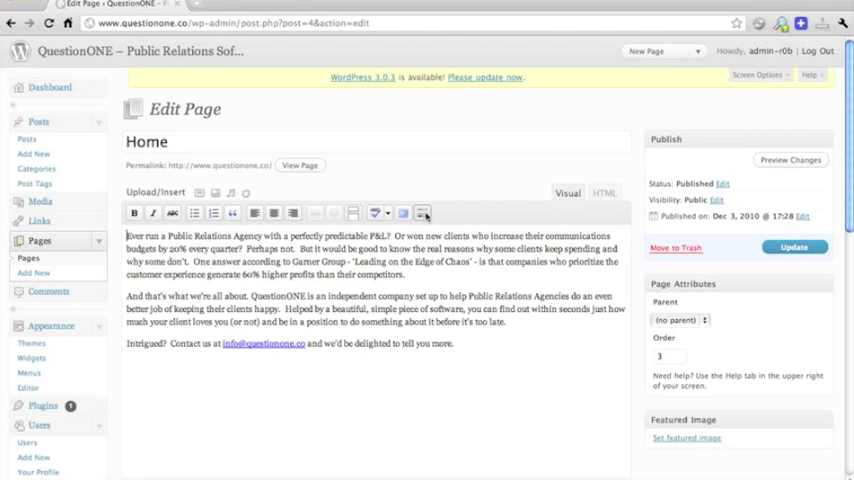
{"action": "mouse_move", "coordinate": [424, 212]}
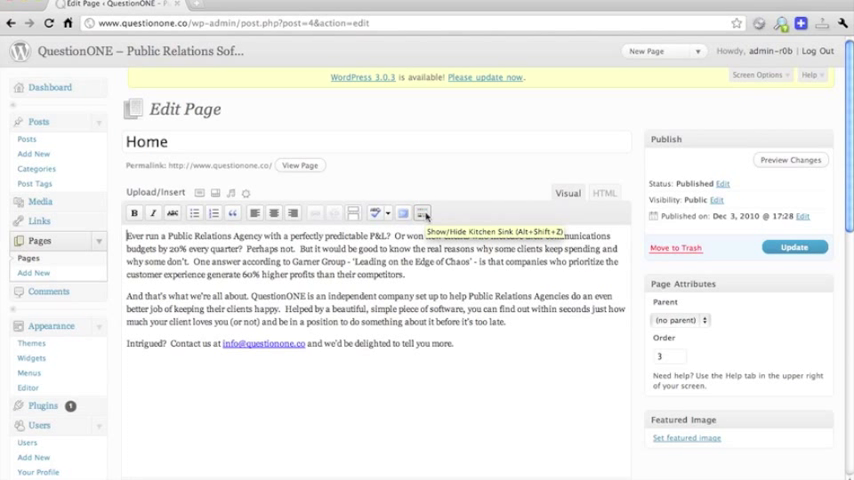
{"action": "left_click", "coordinate": [422, 212]}
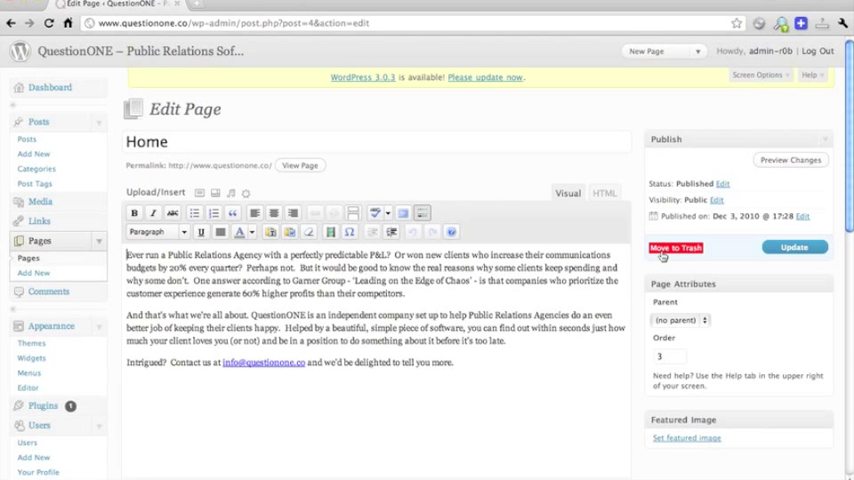
{"action": "mouse_move", "coordinate": [482, 300]}
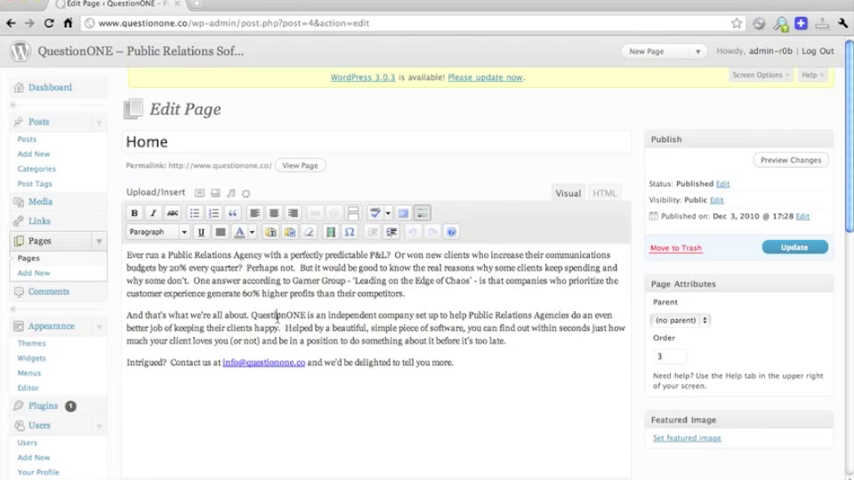
Step: Make the word QuestionONE in the second paragraph bold
{"action": "double_click", "coordinate": [278, 314]}
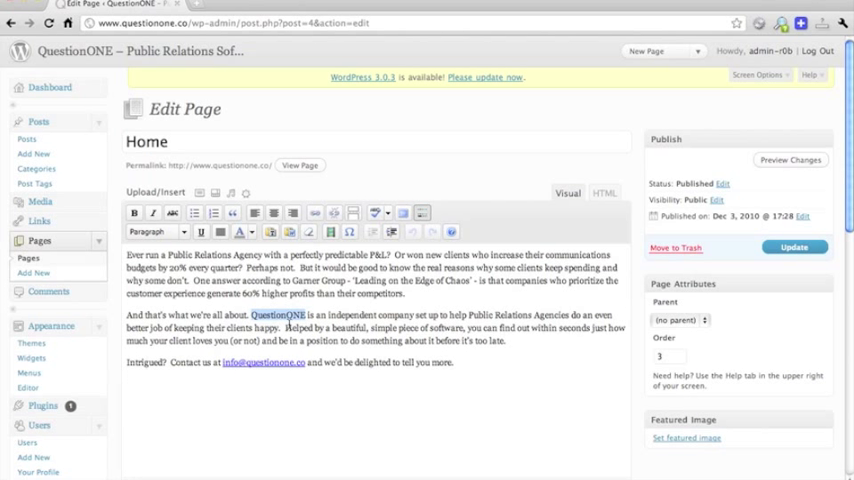
{"action": "left_click", "coordinate": [134, 212]}
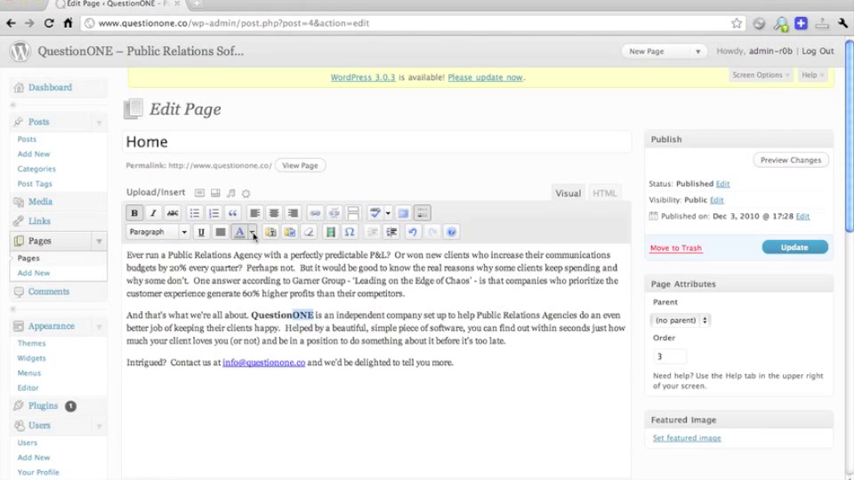
{"action": "mouse_move", "coordinate": [240, 232]}
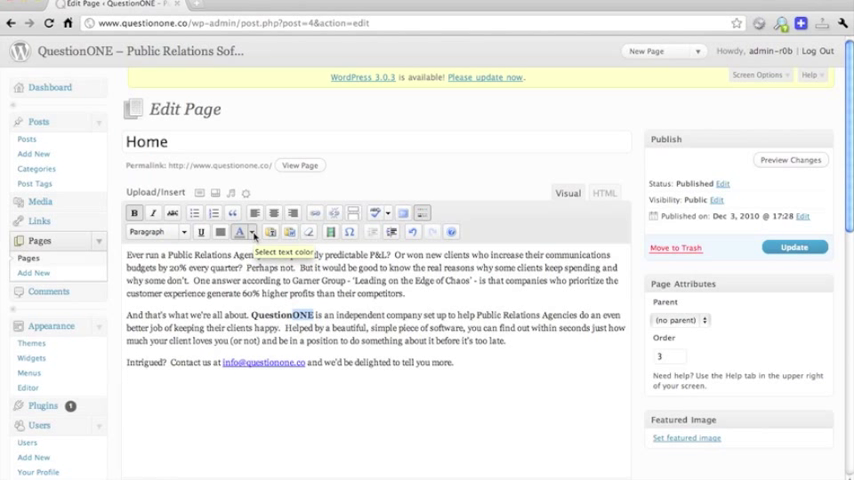
Step: Colour the selected ONE part of QuestionONE orange from the text colour palette
{"action": "left_click", "coordinate": [240, 232]}
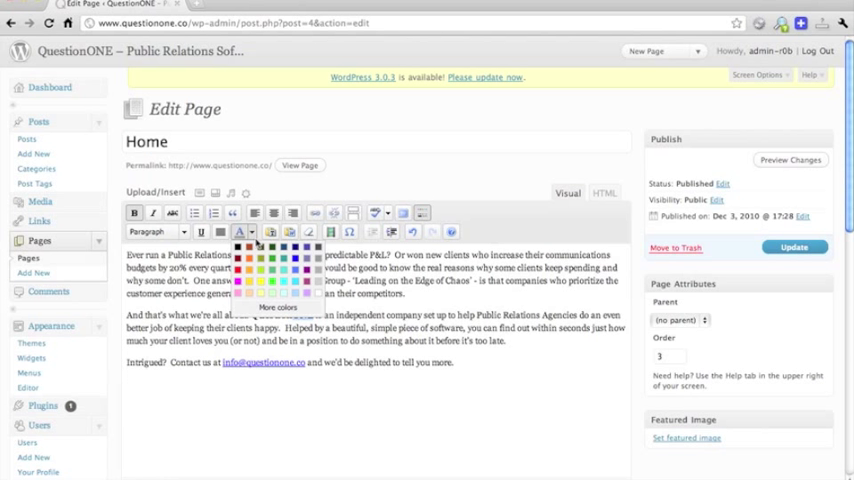
{"action": "mouse_move", "coordinate": [252, 262]}
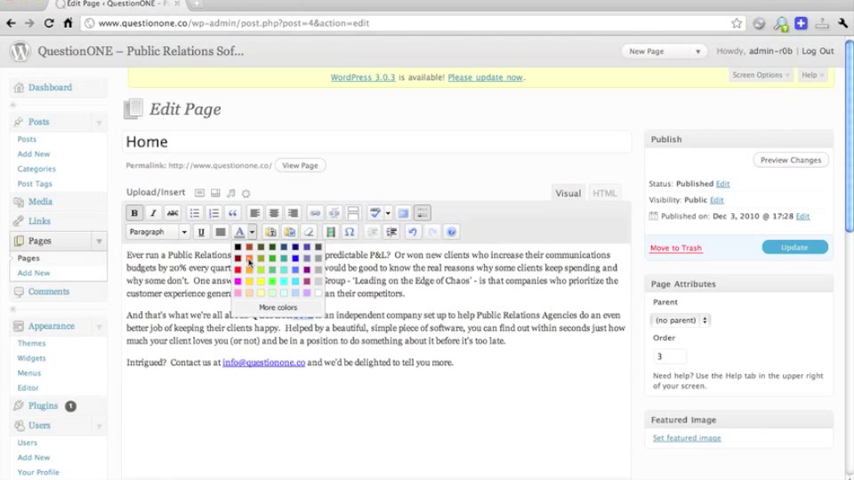
{"action": "left_click", "coordinate": [248, 256]}
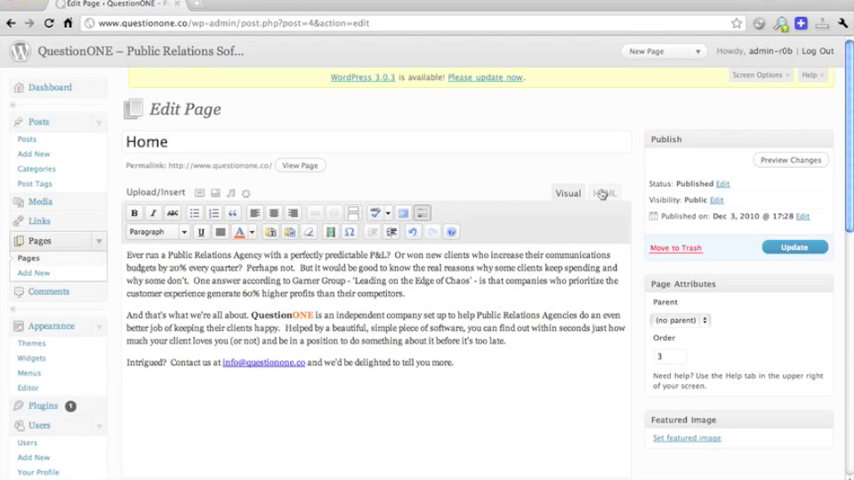
Step: View the HTML markup with bold QuestionONE and the orange span around ONE
{"action": "left_click", "coordinate": [604, 192]}
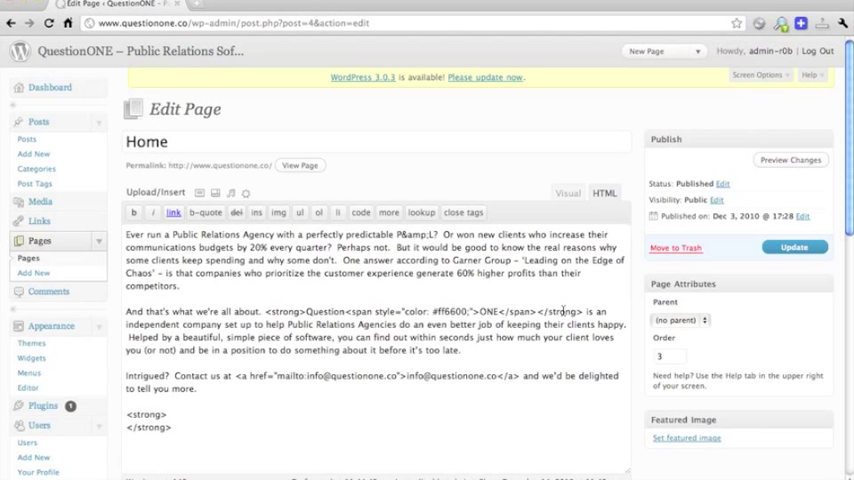
{"action": "mouse_move", "coordinate": [382, 316]}
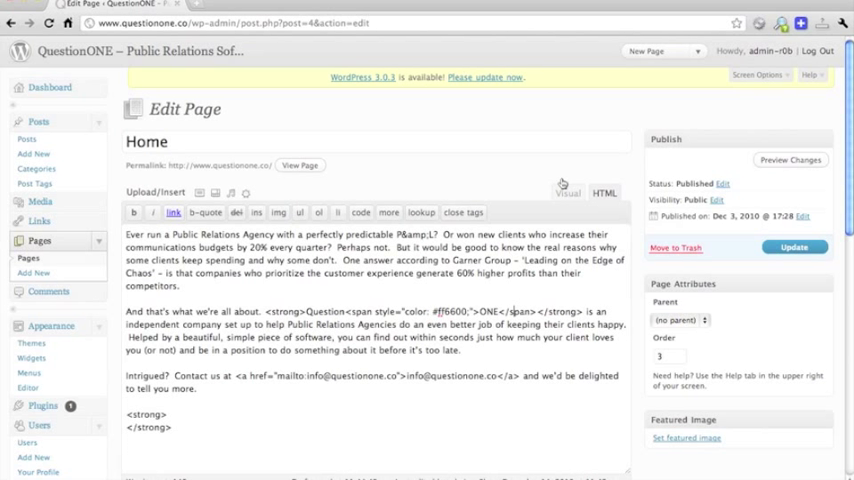
Step: Update the Home page so WordPress confirms it as saved
{"action": "left_click", "coordinate": [568, 192]}
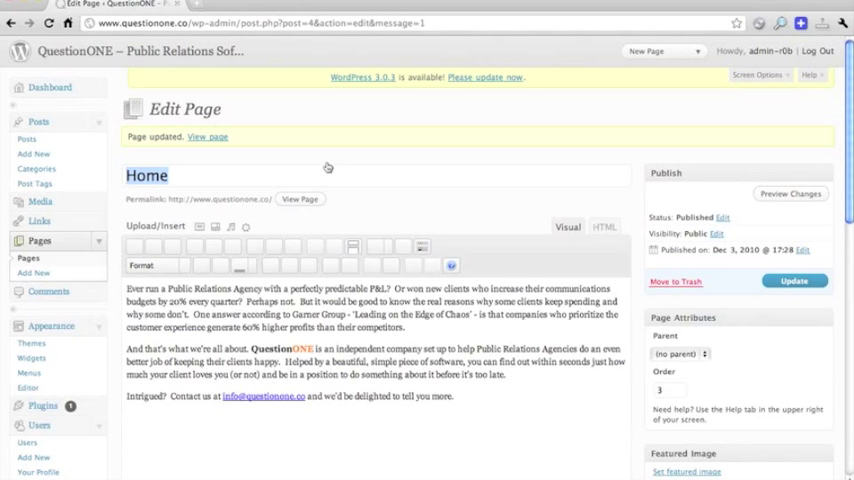
Step: View the live Home page showing bold QuestionONE with ONE in orange
{"action": "left_click", "coordinate": [208, 136]}
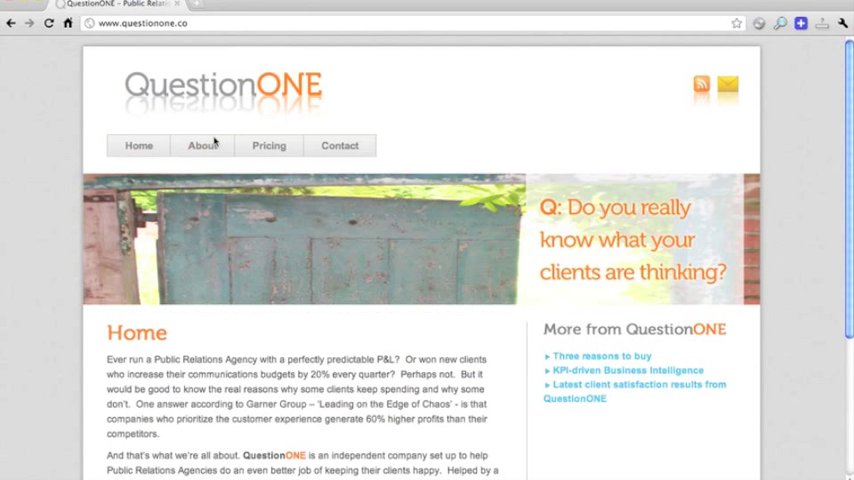
{"action": "scroll", "scroll_direction": "down", "scroll_amount": 3}
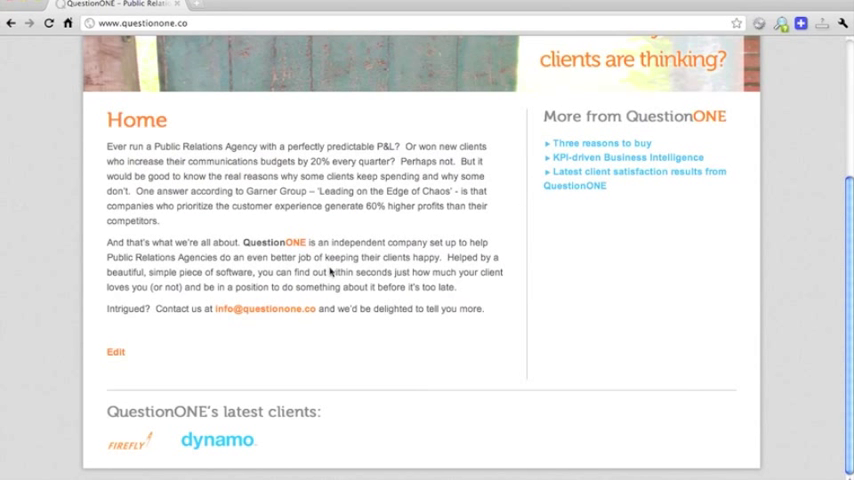
{"action": "mouse_move", "coordinate": [398, 308]}
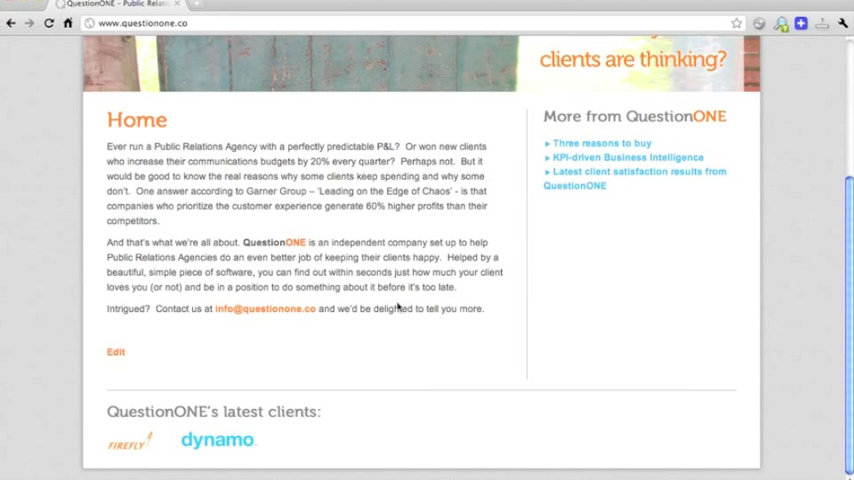